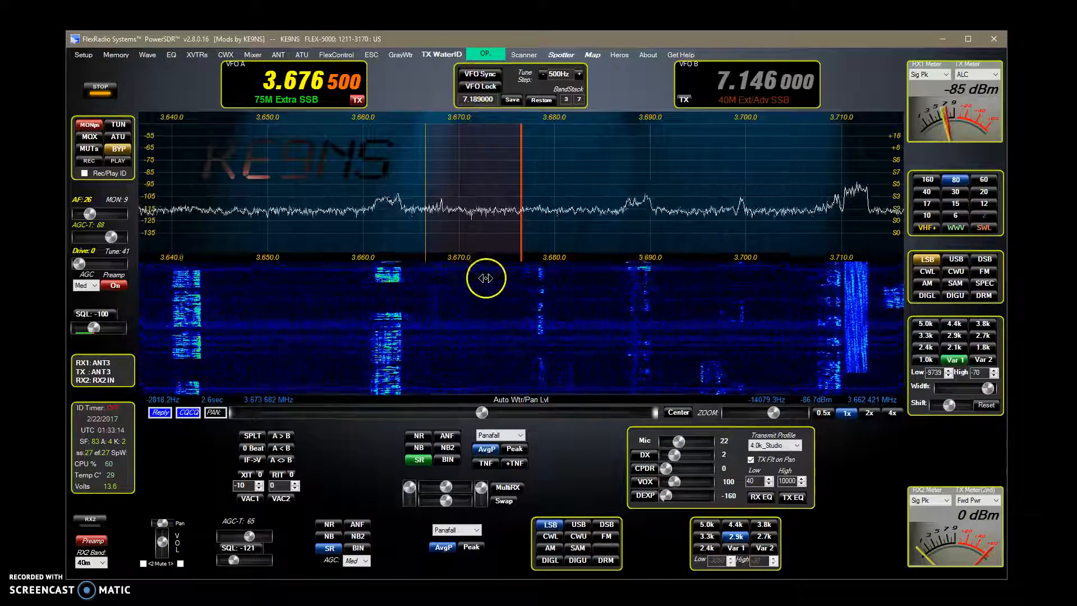
{"action": "mouse_move", "coordinate": [797, 533]}
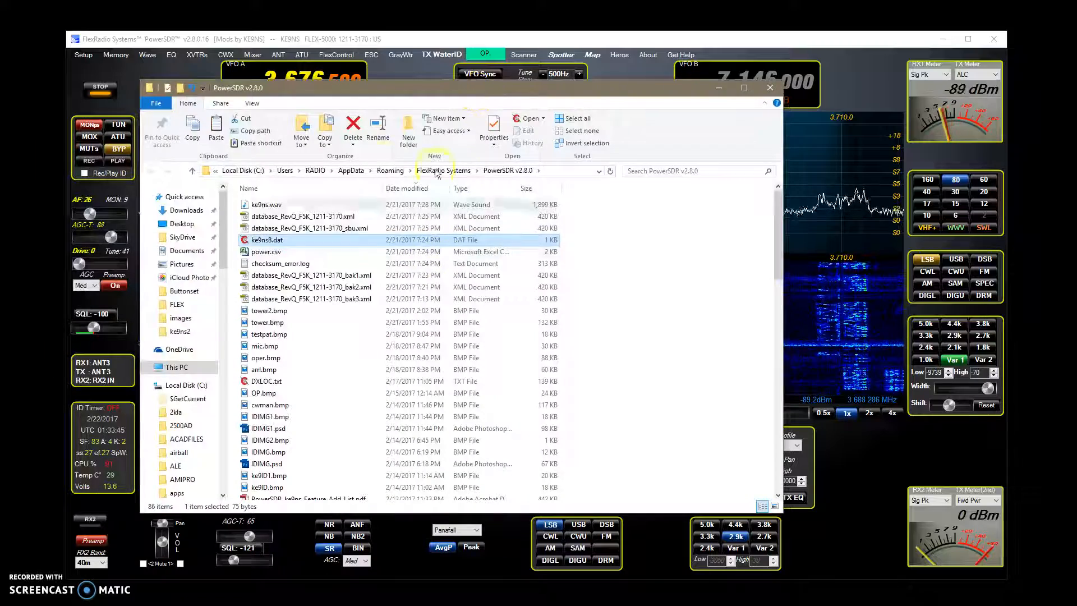
Step: Scroll through the .bmp image files in the PowerSDR v2.8.0 settings folder
{"action": "scroll", "scroll_direction": "down", "scroll_amount": 3}
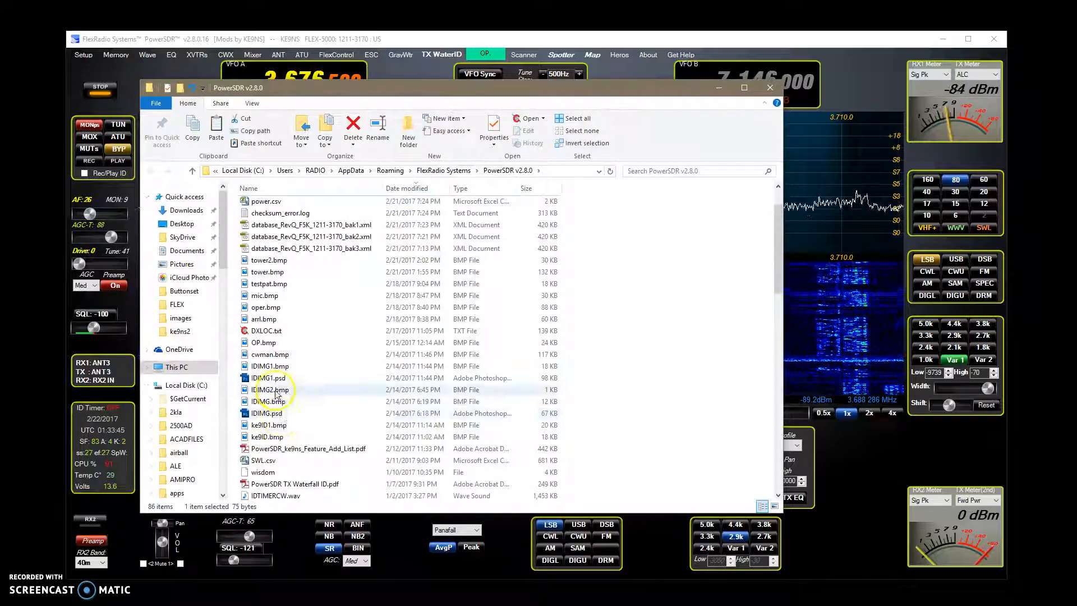
{"action": "left_click", "coordinate": [771, 87]}
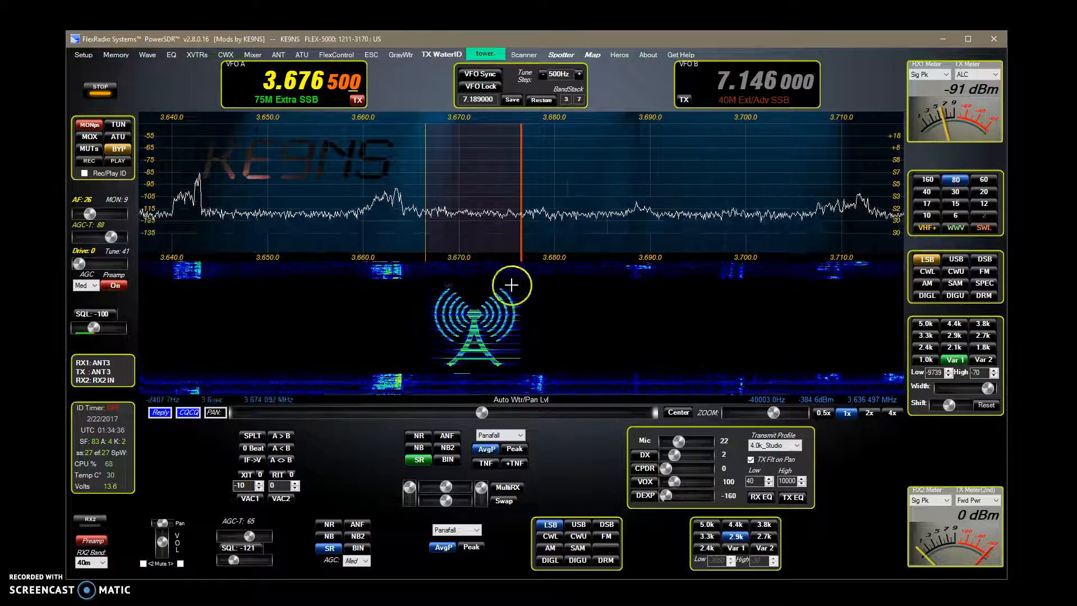
{"action": "mouse_move", "coordinate": [541, 354]}
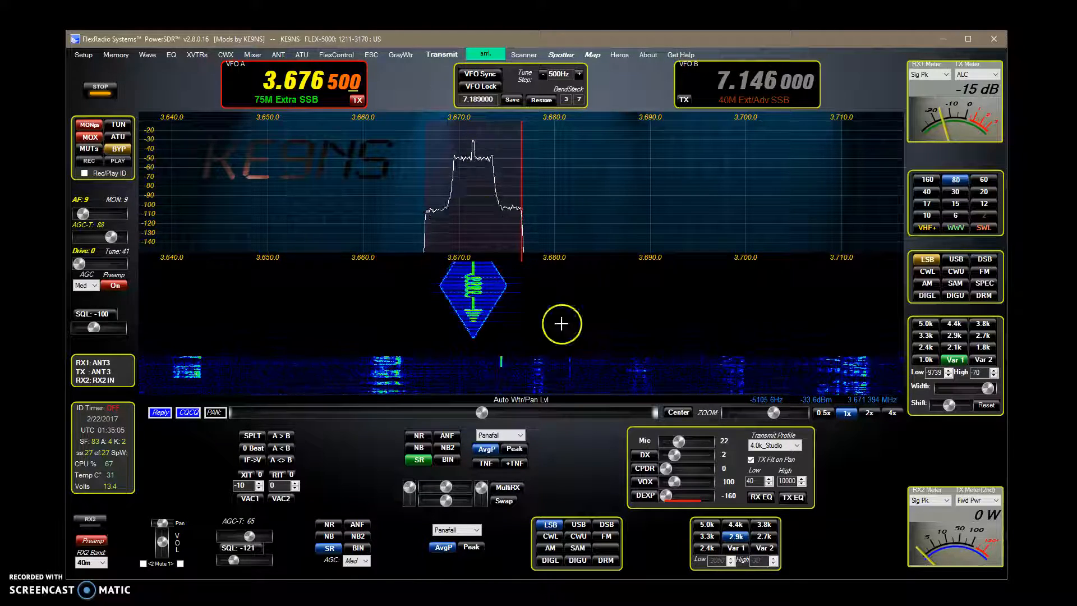
{"action": "mouse_move", "coordinate": [319, 218]}
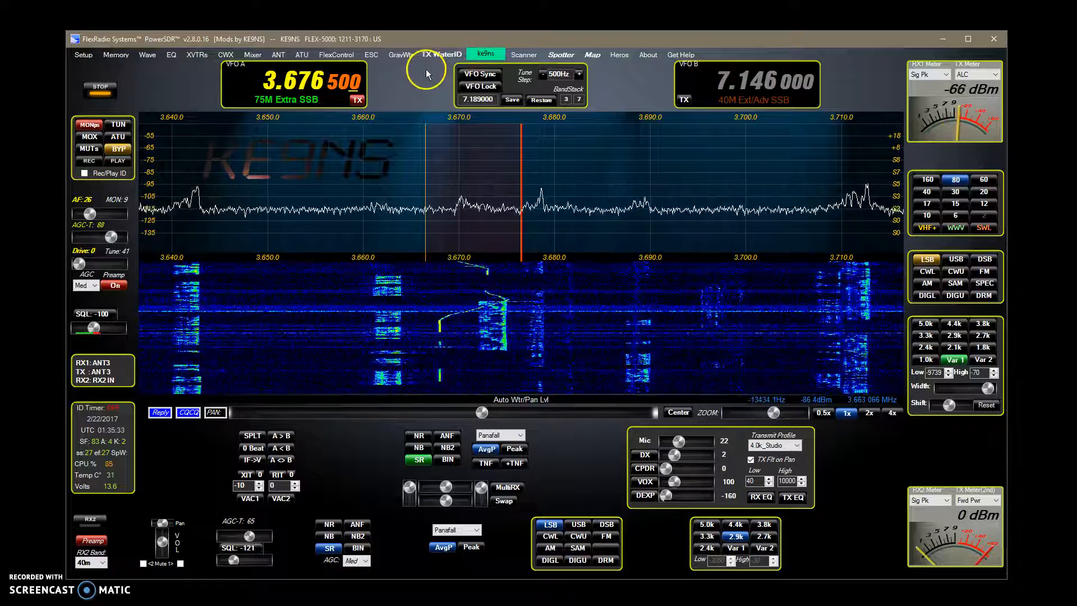
Step: Select ke9ns in the TX WaterID dropdown
{"action": "left_click", "coordinate": [442, 54]}
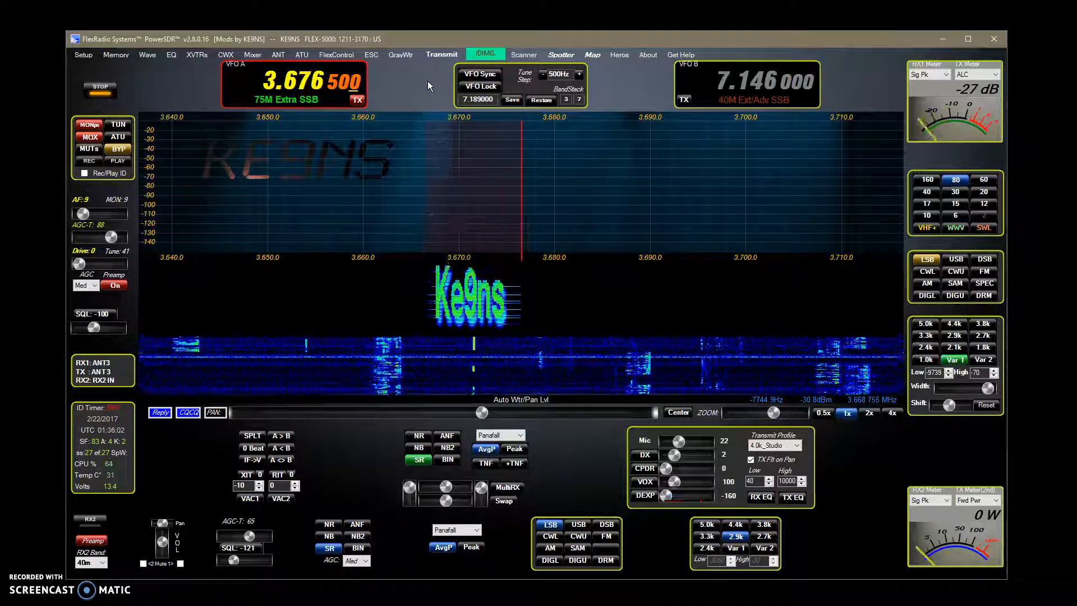
Step: Transmit the IDIMG picture to paint the Ke9ns callsign across the waterfall
{"action": "left_click", "coordinate": [442, 54]}
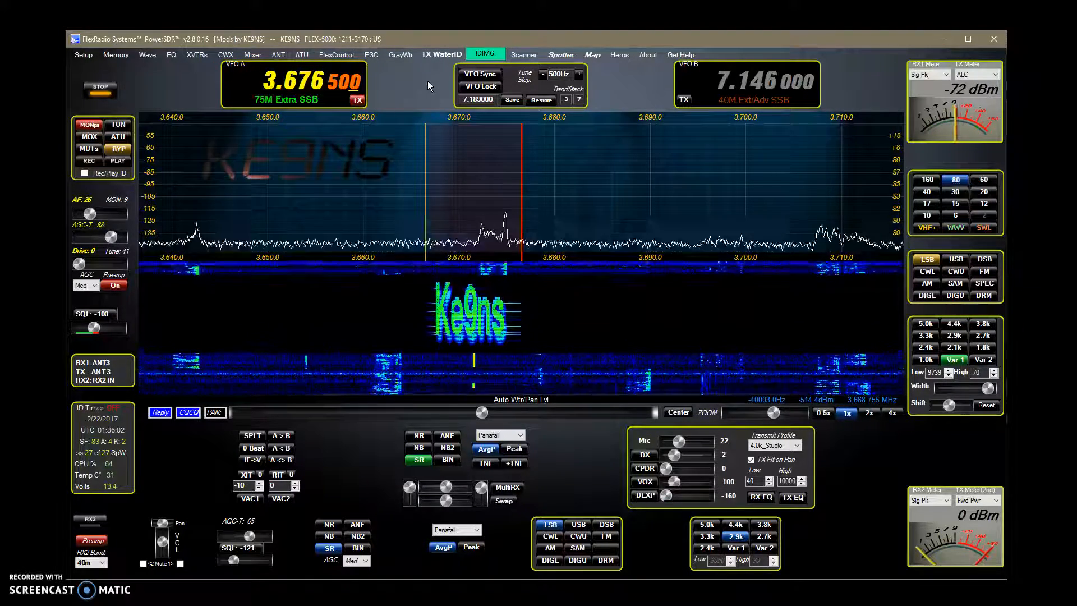